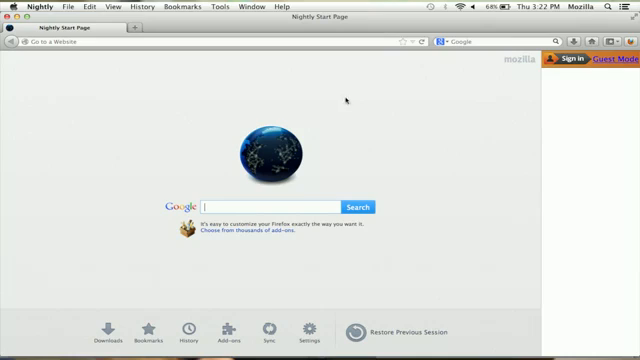
mouse_move(410, 110)
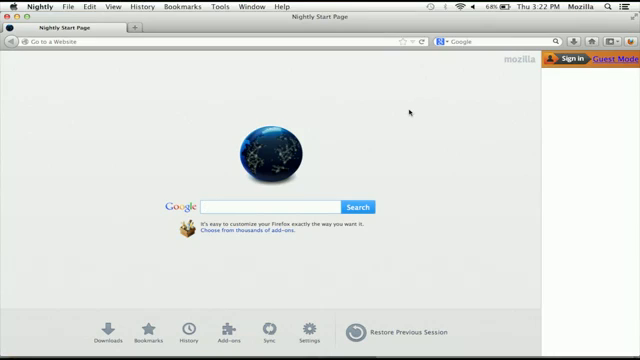
Sign in to the social sidebar as 'Todd' to show the contact list.
click(265, 206)
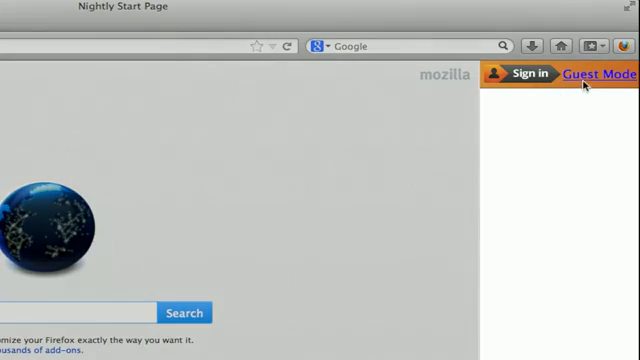
click(530, 74)
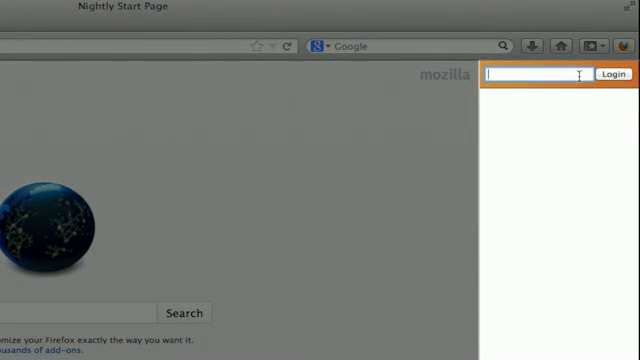
text(Todd)
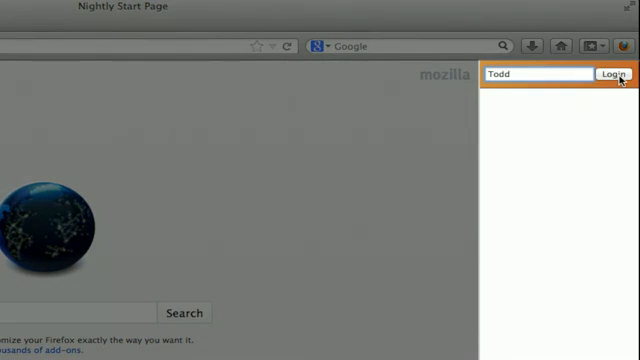
click(608, 76)
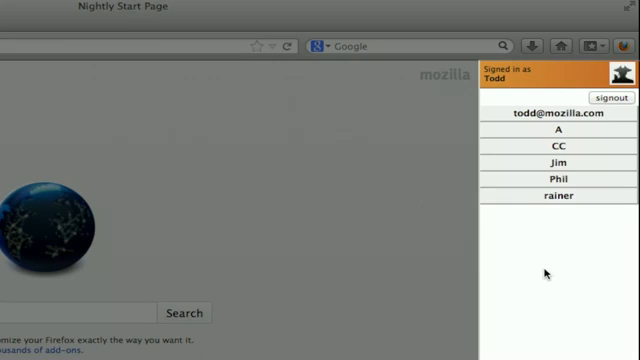
mouse_move(539, 211)
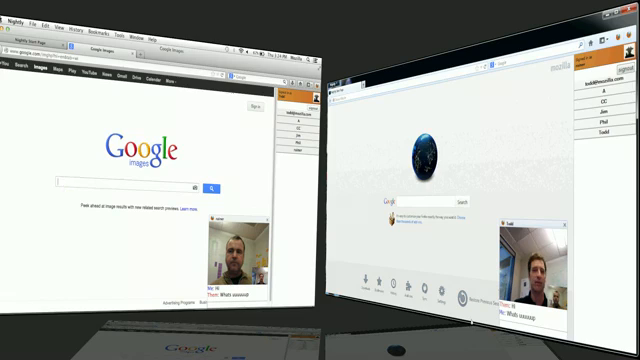
Search Google Images for 'Kittens'.
text(Kittens)
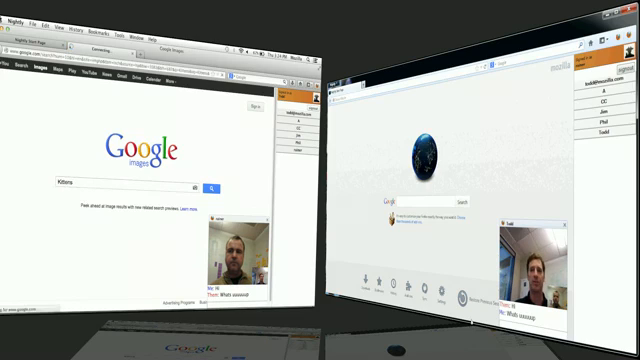
click(213, 188)
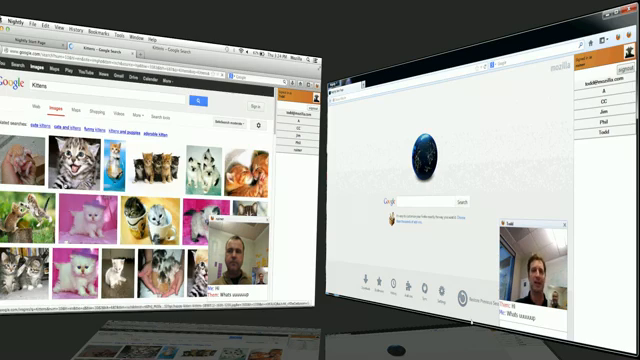